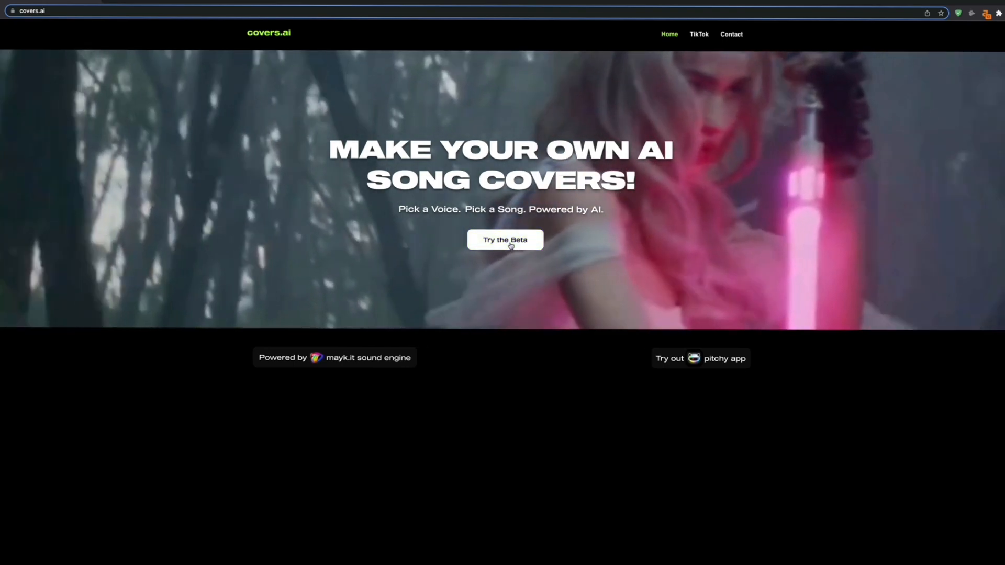
# Enter the covers.ai beta to reach the Create Your AI Cover Song form.
pyautogui.click(505, 239)
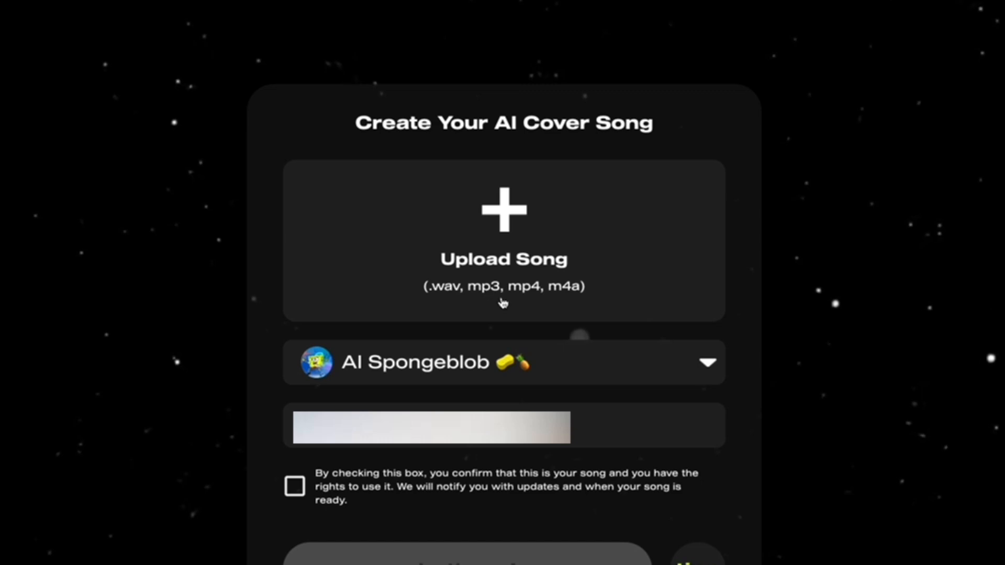
pyautogui.moveTo(531, 302)
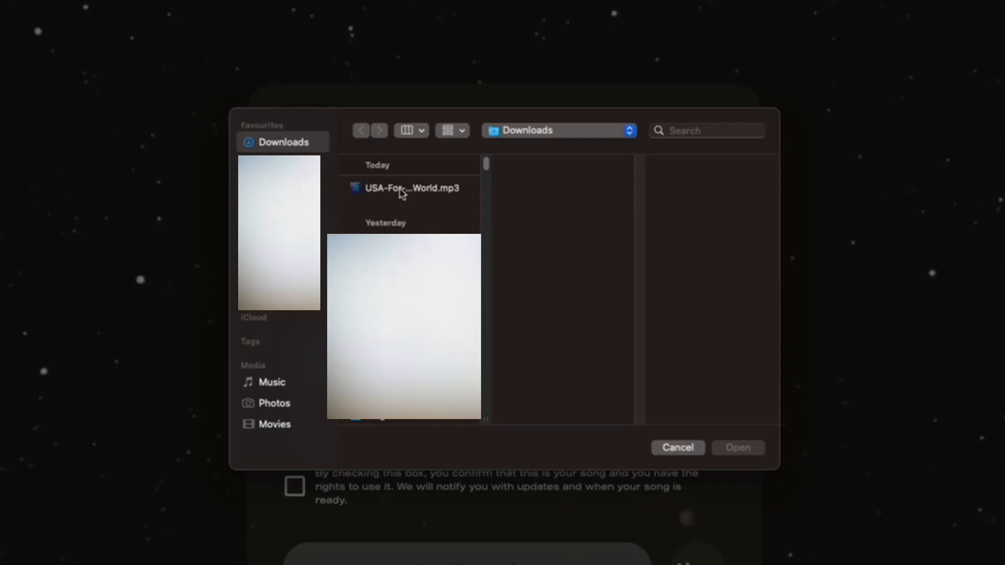
# Choose the mp3 song from Downloads and begin uploading it to the cover form.
pyautogui.click(410, 187)
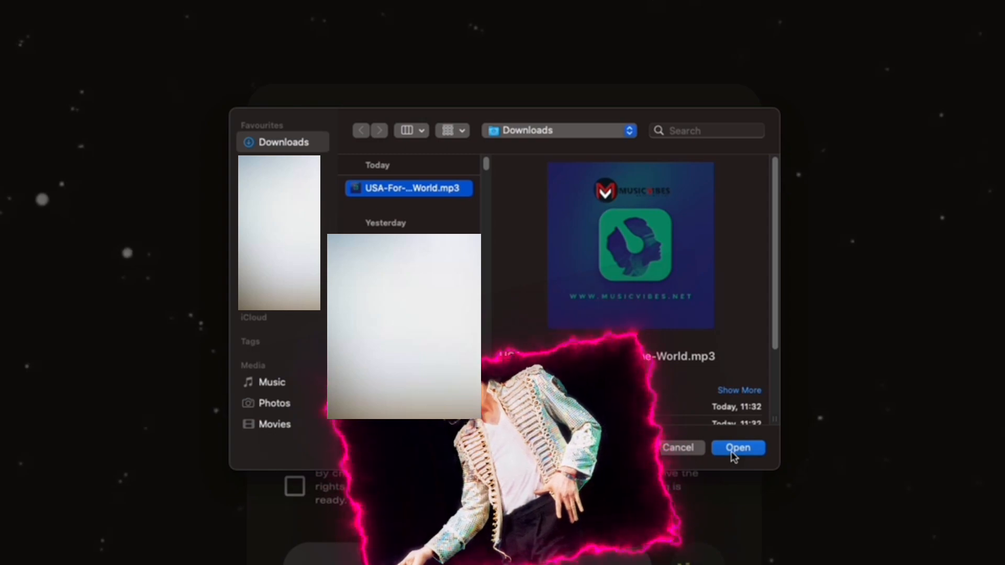
pyautogui.click(737, 447)
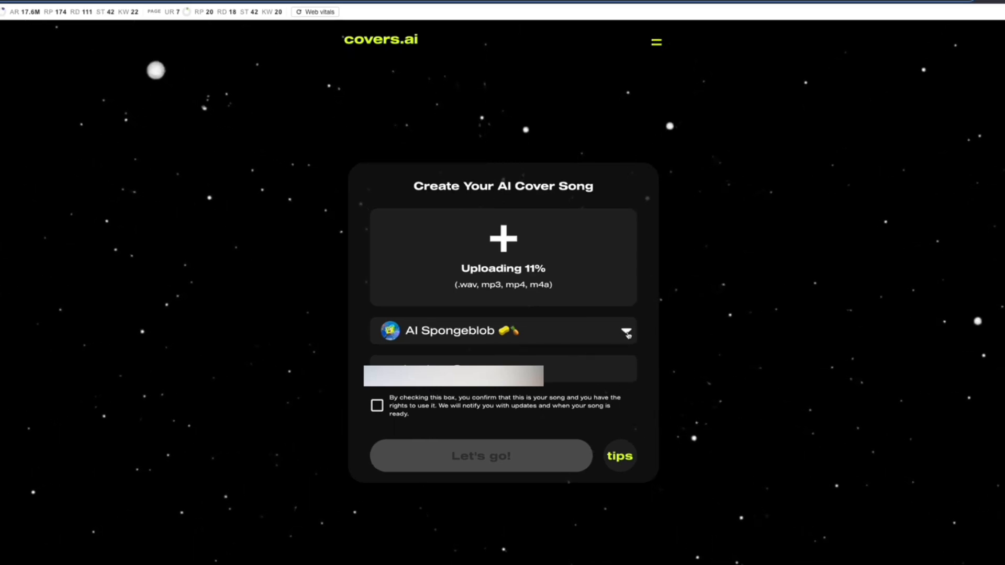
# View the $49.99 own-voice model offer and hear its After sample from the voice list.
pyautogui.click(626, 332)
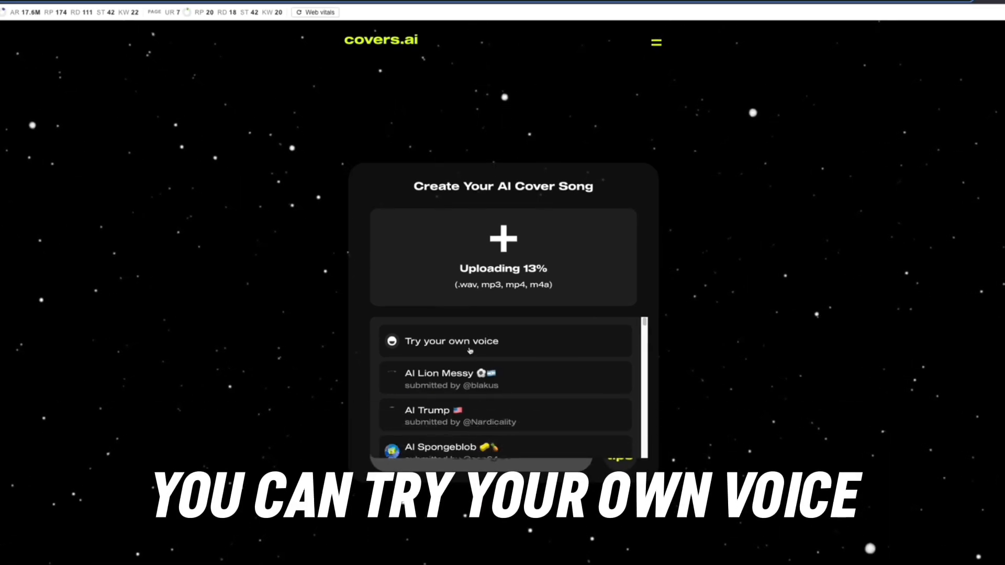
pyautogui.click(451, 341)
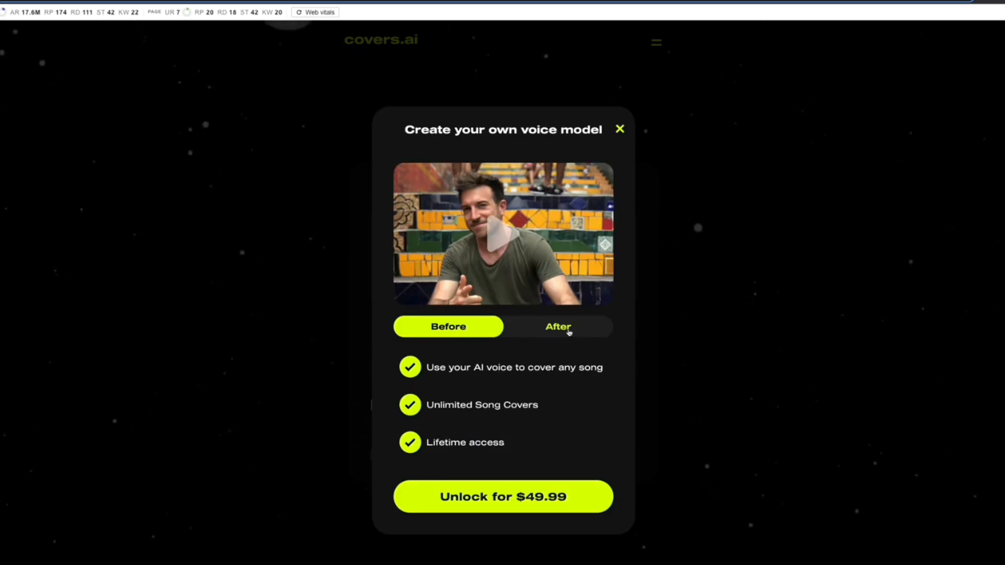
pyautogui.click(618, 129)
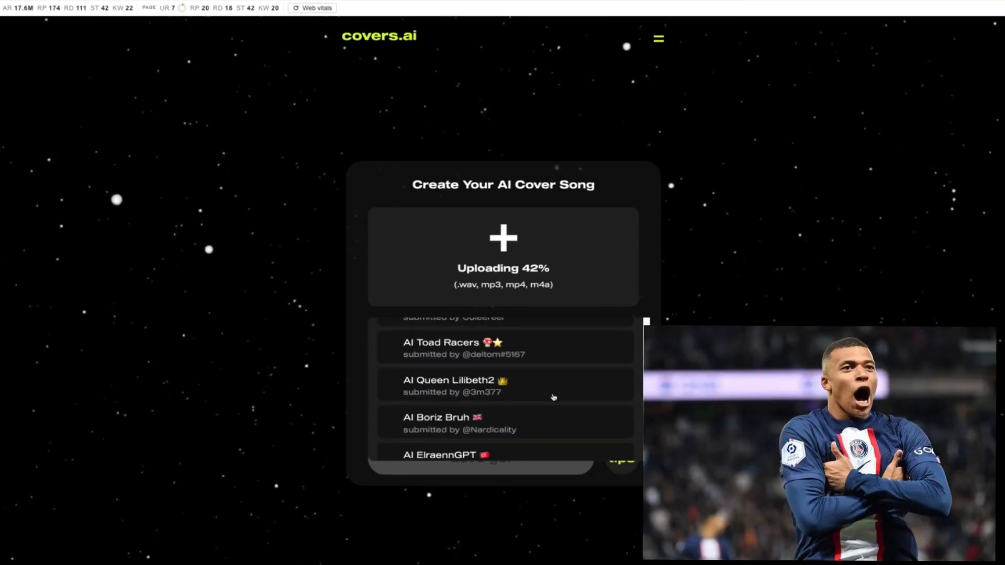
# Browse the AI voice list and keep AI Spongeblob as the cover voice.
pyautogui.scroll(-3)
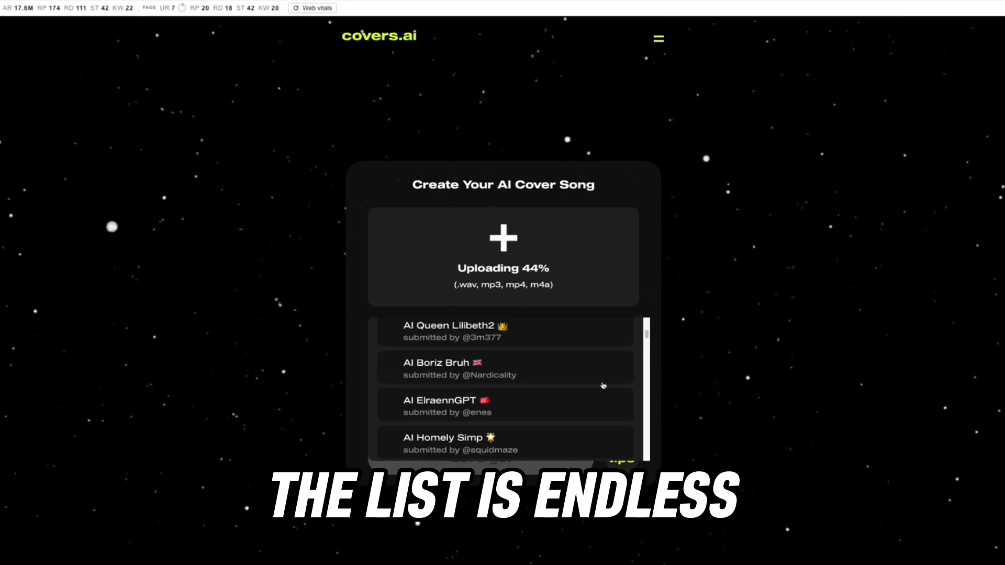
pyautogui.scroll(-3)
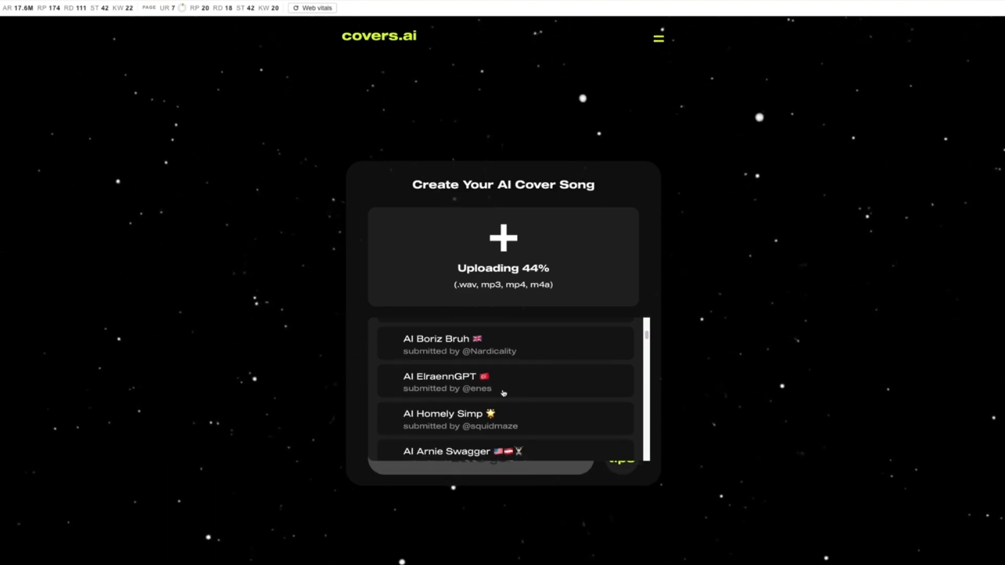
pyautogui.scroll(-3)
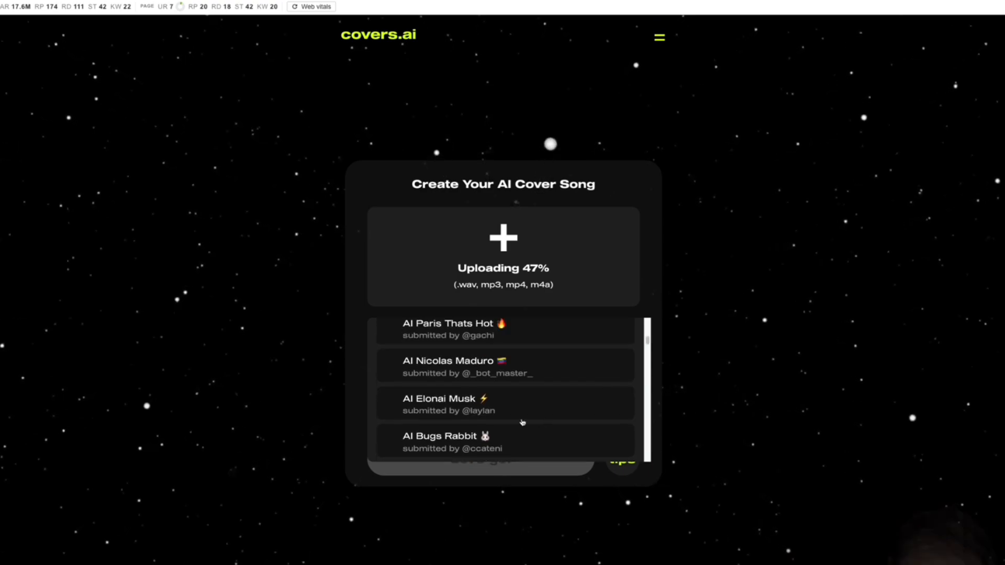
pyautogui.scroll(-3)
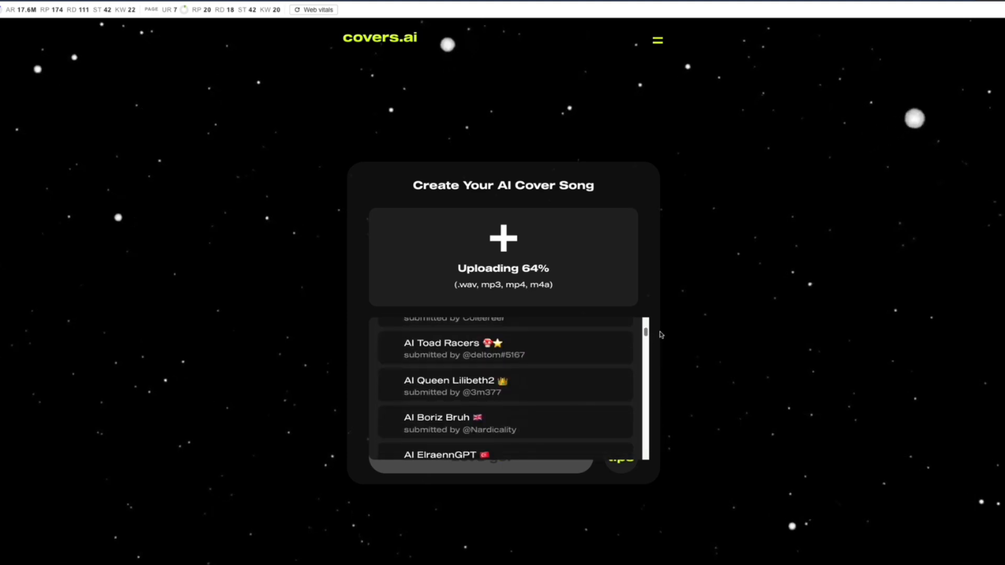
pyautogui.scroll(3)
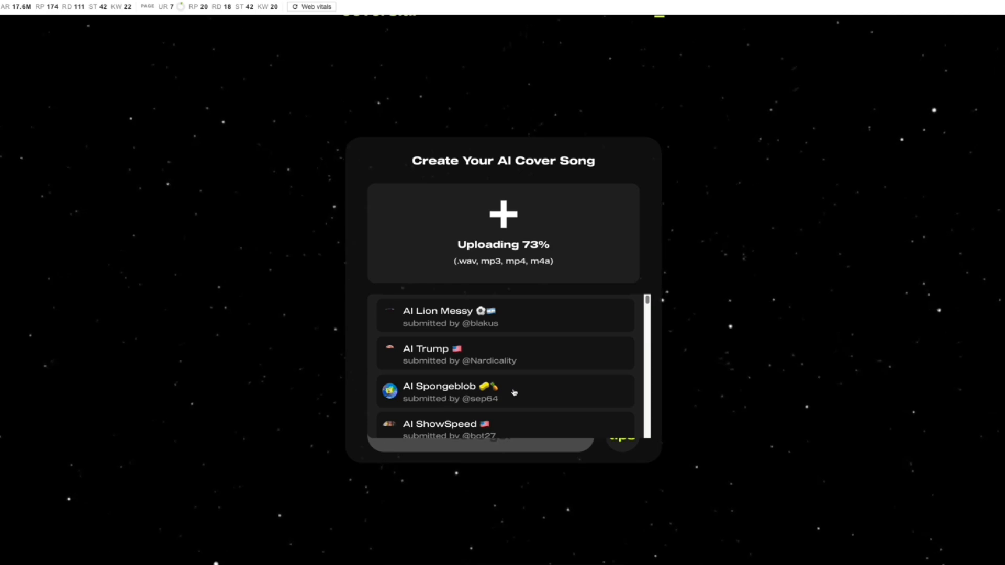
pyautogui.scroll(3)
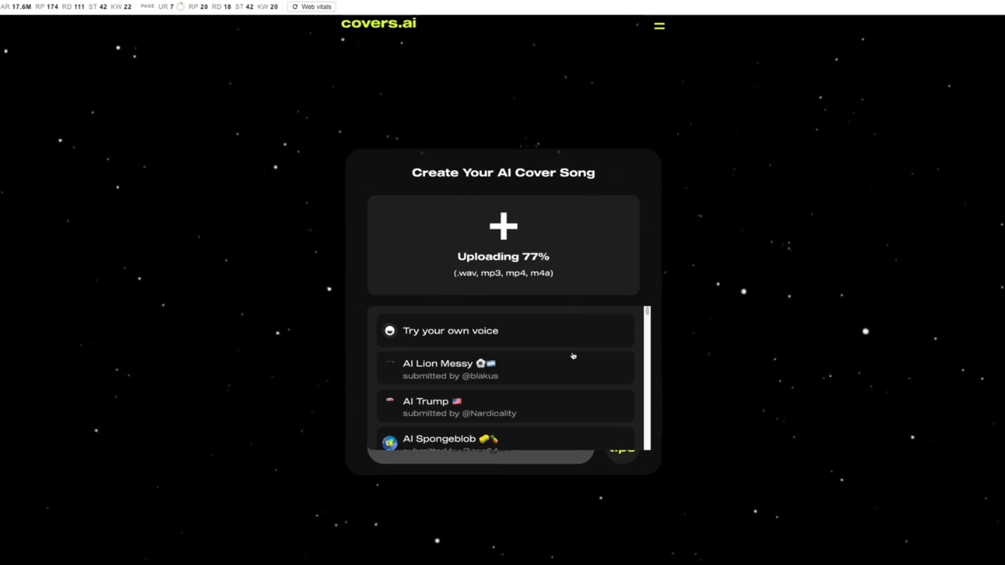
pyautogui.click(438, 438)
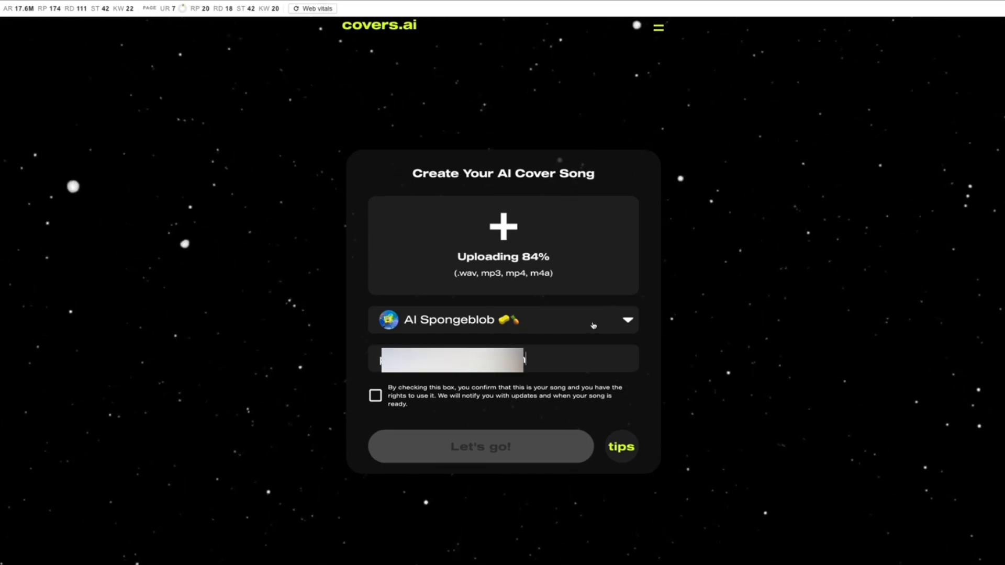
# Browse further down the voice list and select a voice while the song finishes uploading.
pyautogui.click(627, 320)
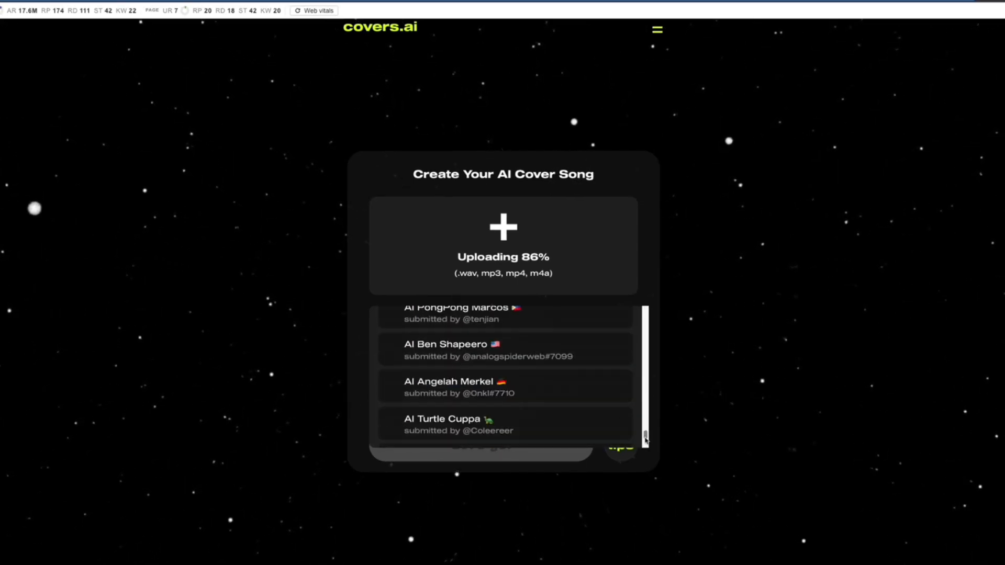
pyautogui.scroll(-3)
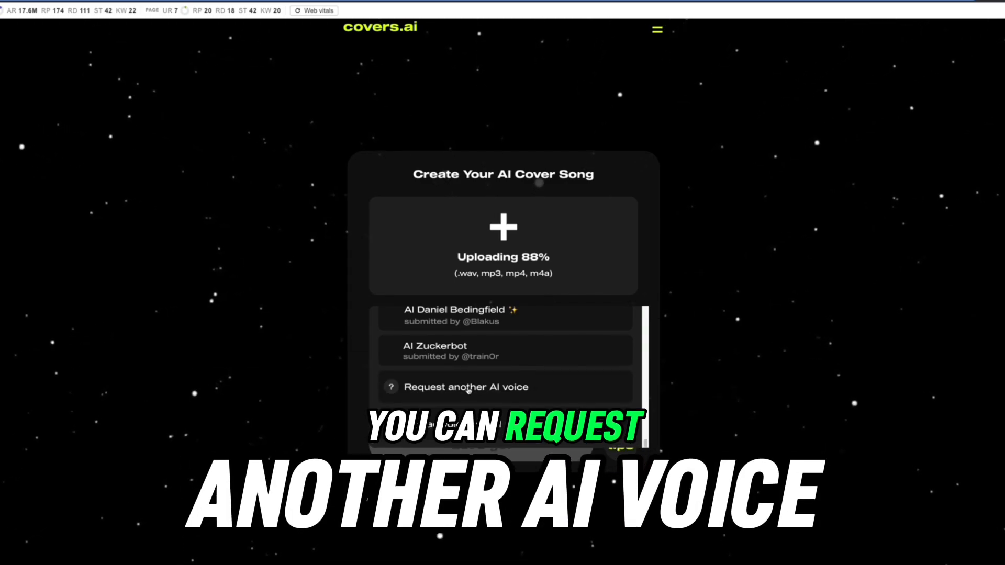
pyautogui.scroll(-3)
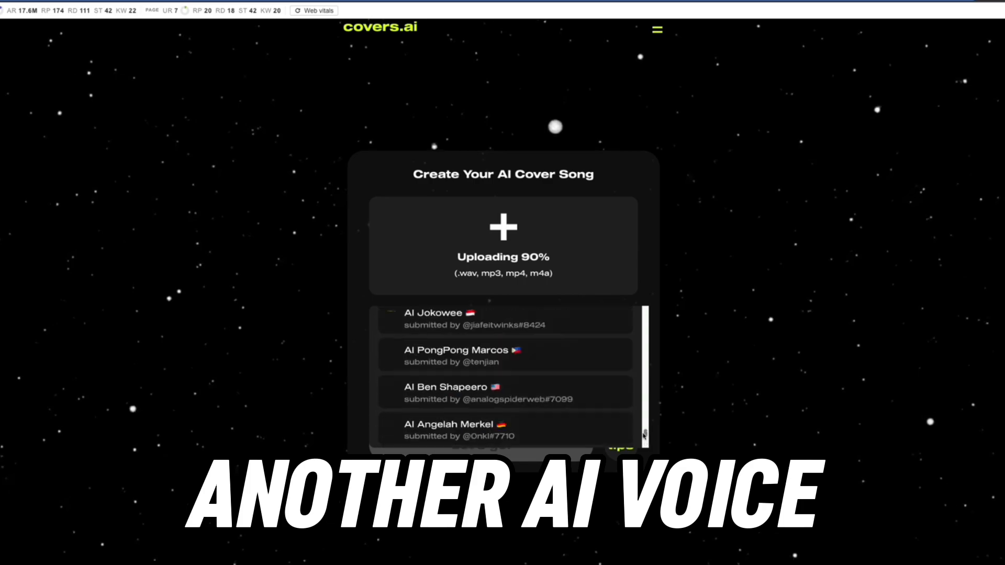
pyautogui.scroll(-3)
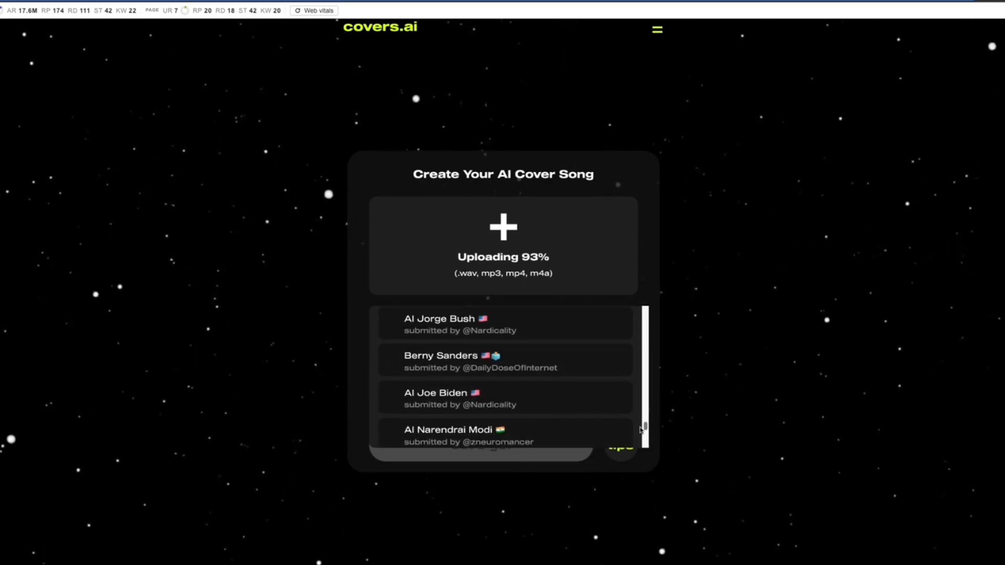
pyautogui.scroll(-3)
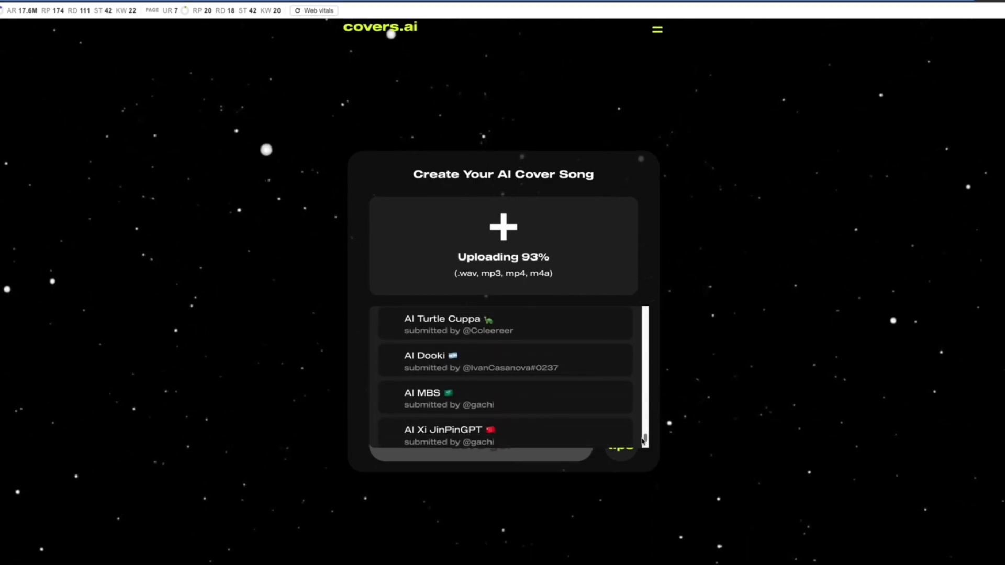
pyautogui.scroll(-3)
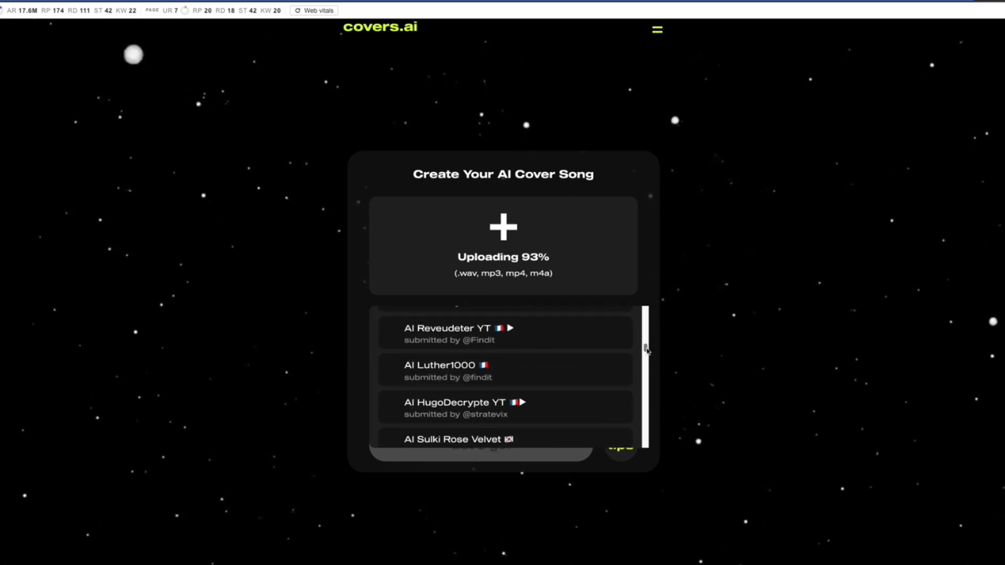
pyautogui.scroll(-3)
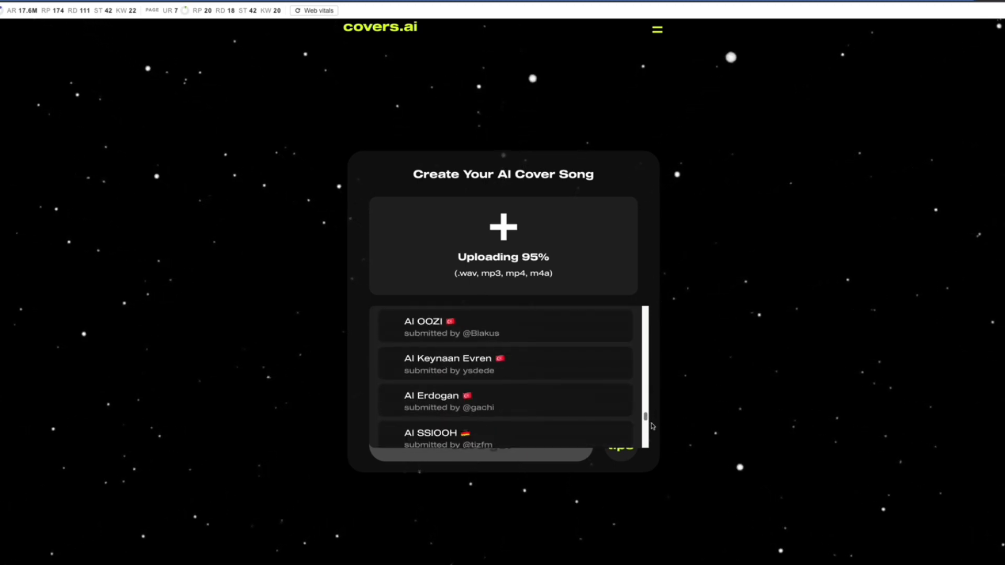
pyautogui.scroll(-3)
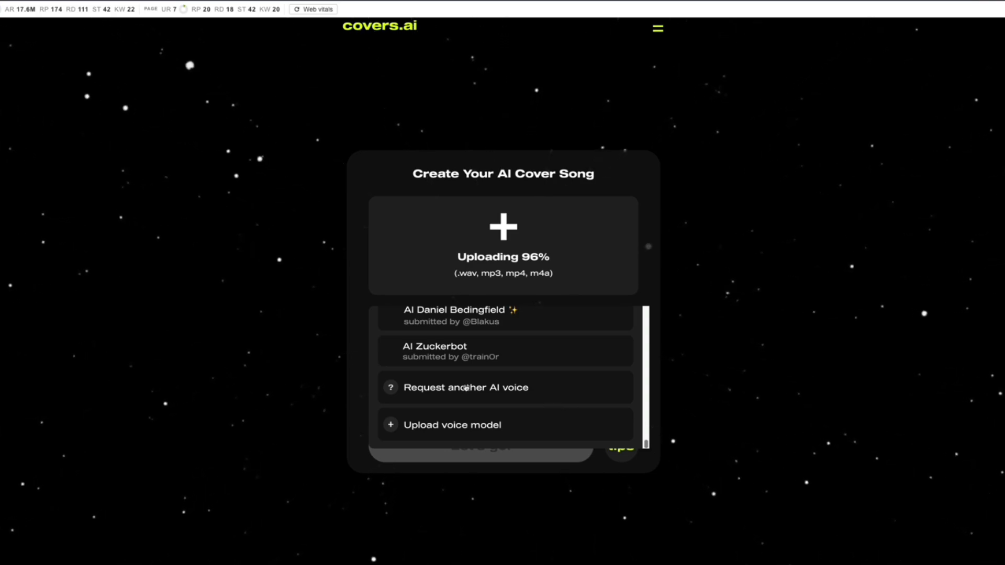
pyautogui.click(451, 425)
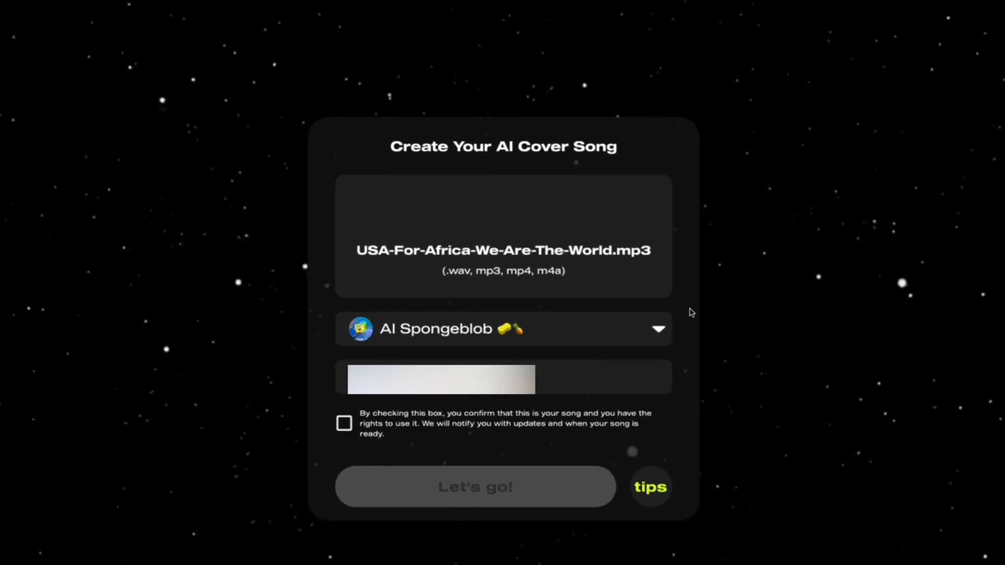
# Select AI Spongeblob, give the notification email, tick the rights box and submit with Let's go!
pyautogui.click(657, 328)
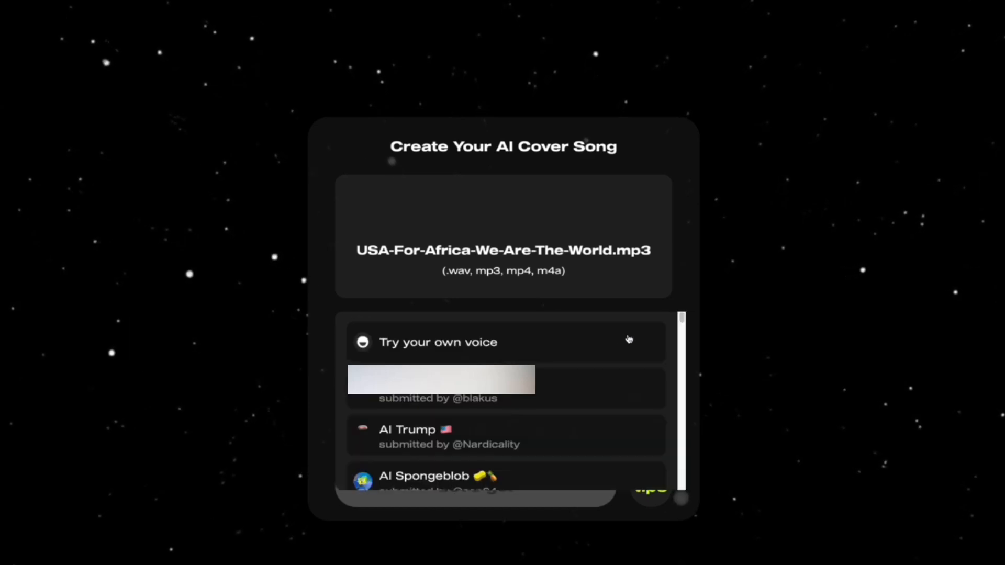
pyautogui.click(438, 475)
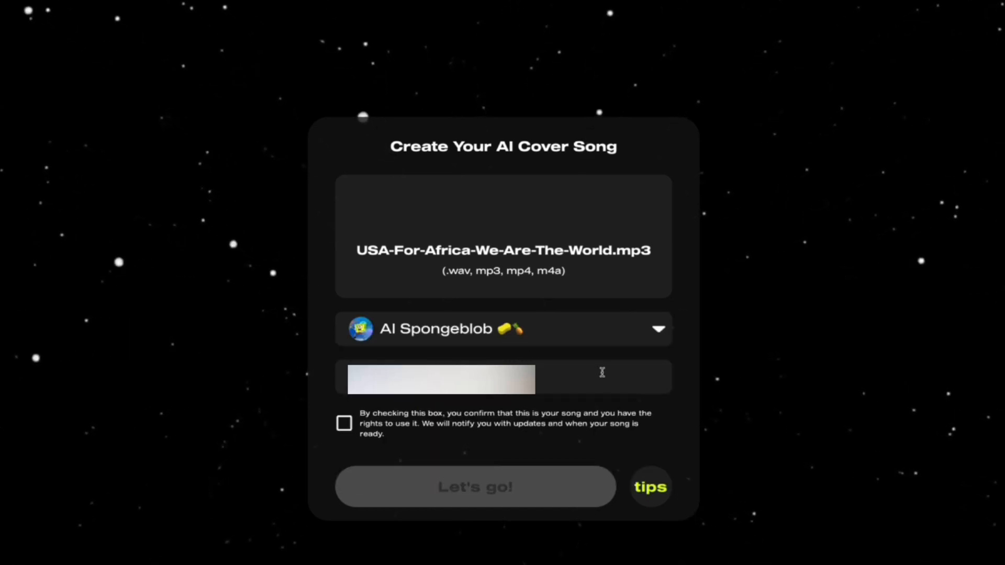
pyautogui.click(345, 422)
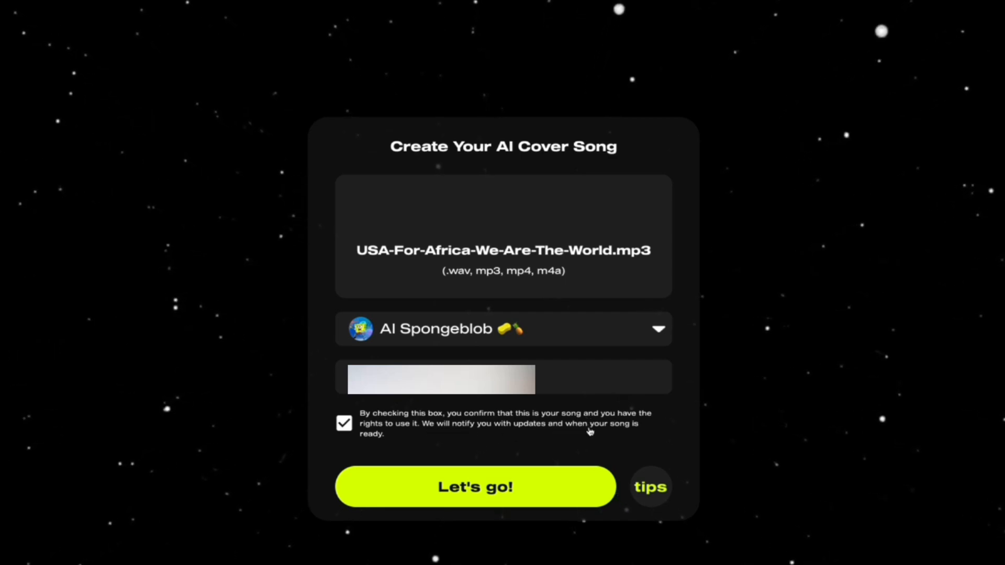
pyautogui.moveTo(622, 460)
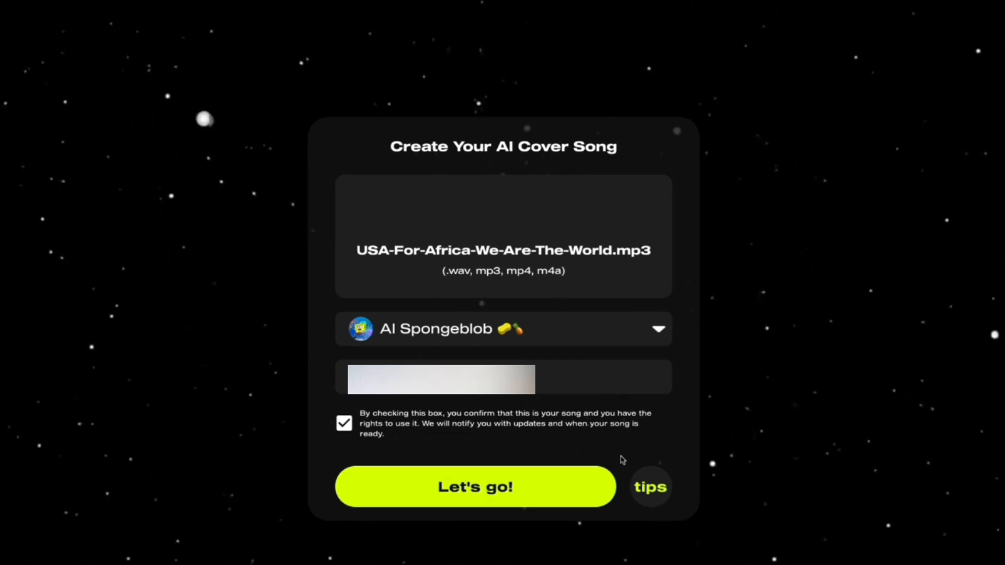
pyautogui.click(475, 487)
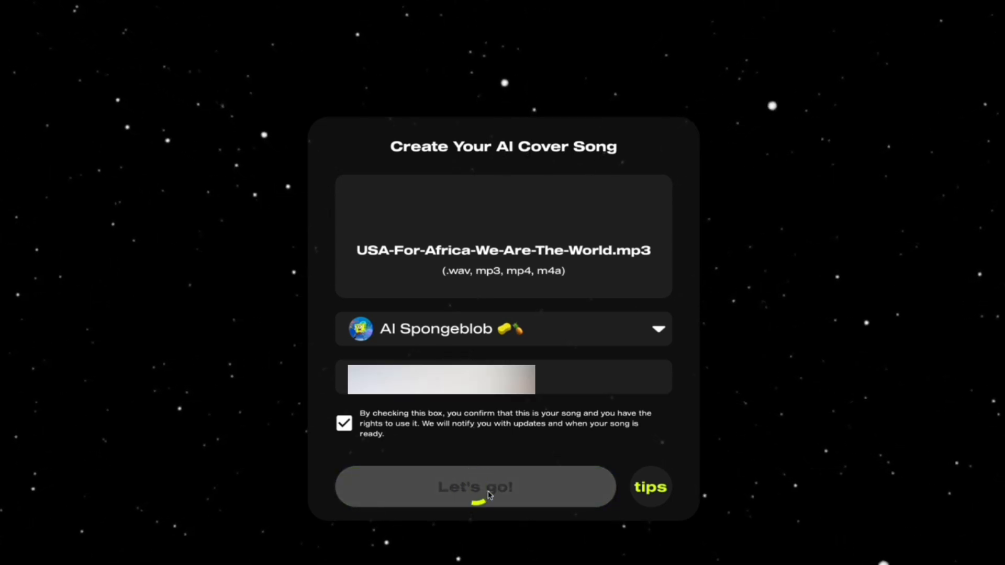
pyautogui.click(474, 487)
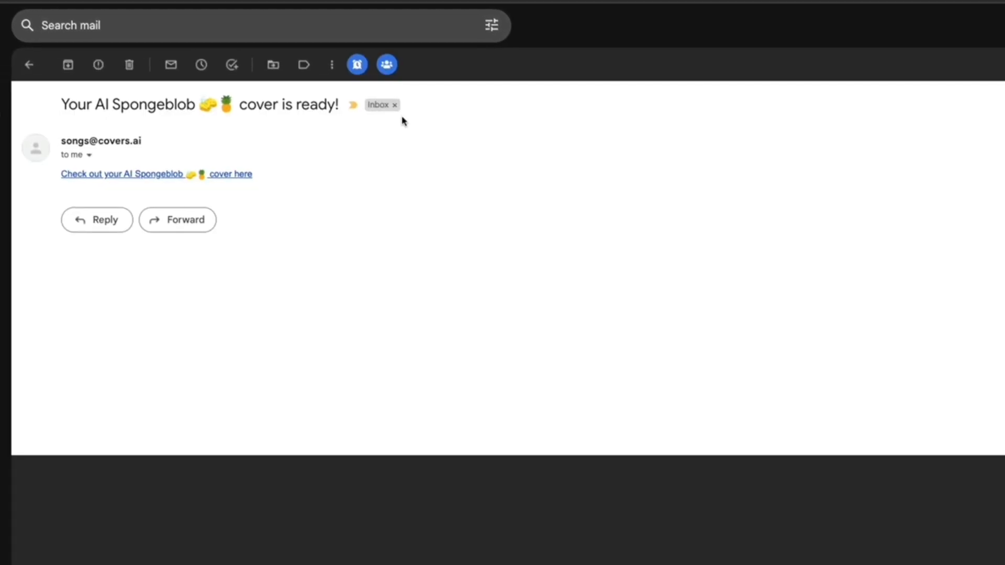
# Follow the Gmail link to the finished AI Spongeblob cover page.
pyautogui.click(156, 173)
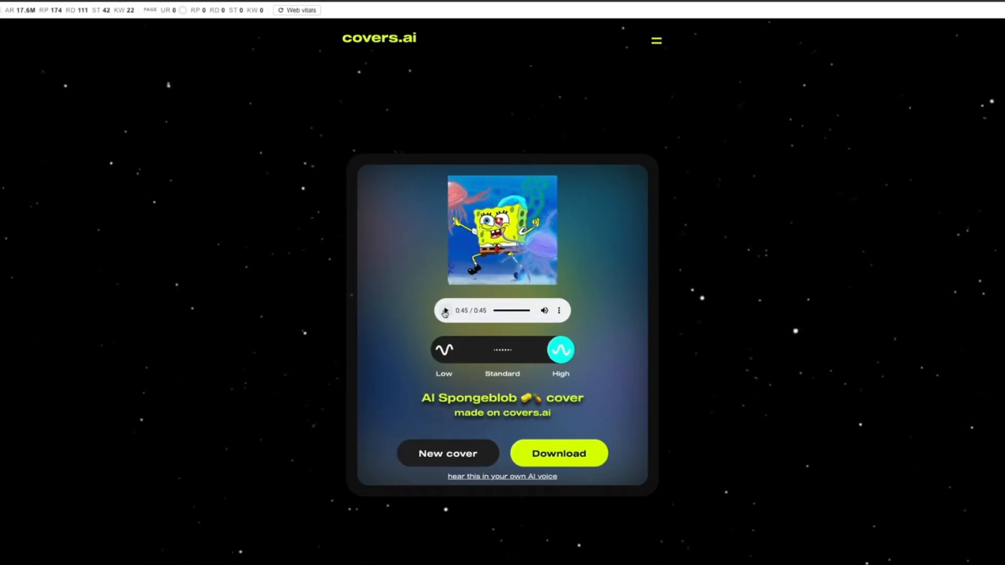
# Play the 45-second preview, try Standard and High quality, and pause on High.
pyautogui.click(446, 311)
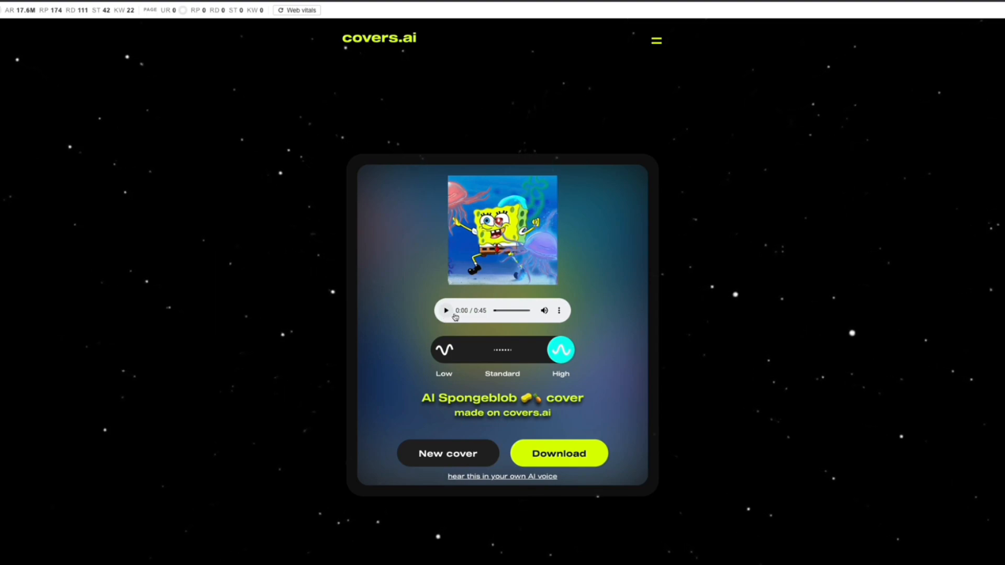
pyautogui.click(559, 311)
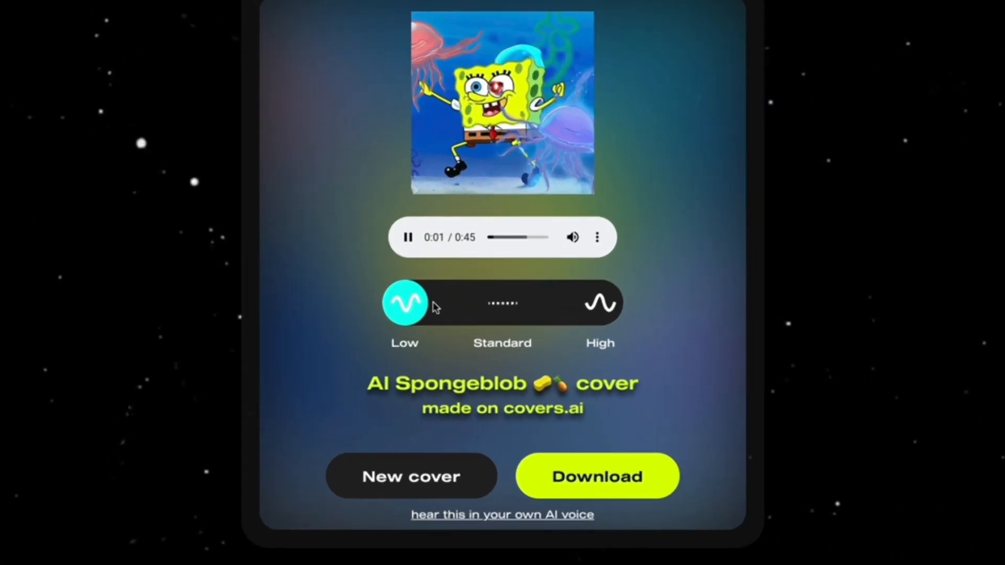
pyautogui.click(502, 303)
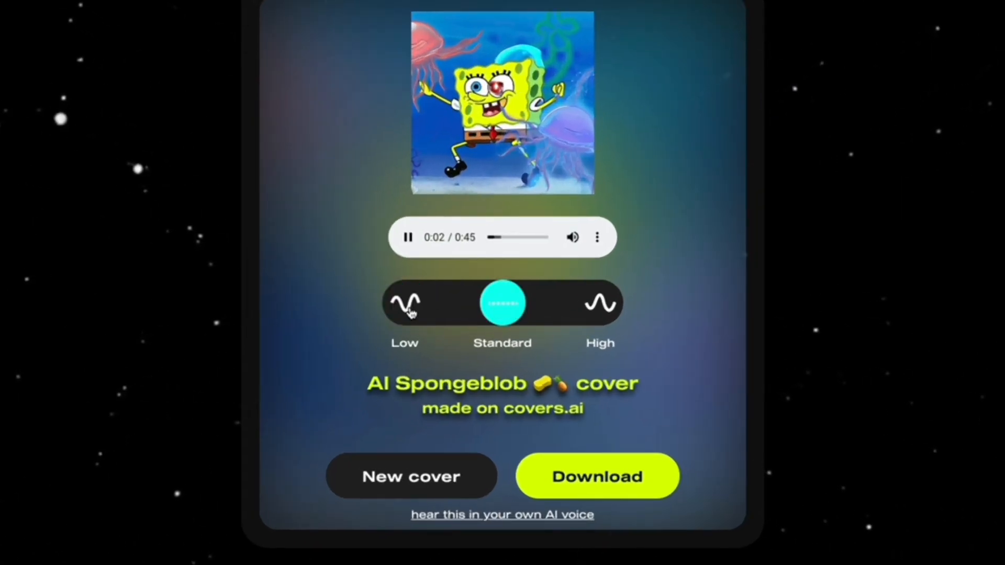
pyautogui.click(600, 303)
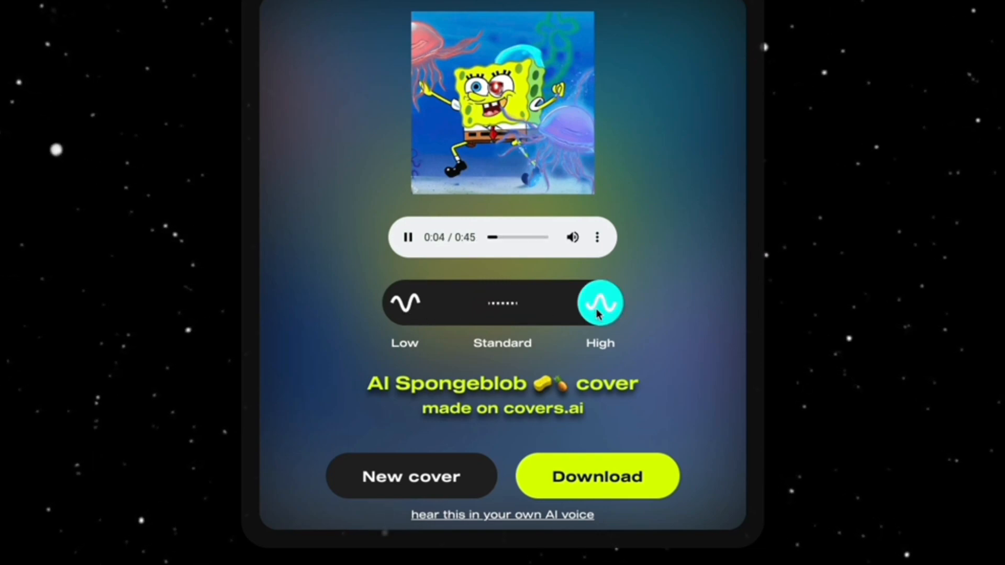
pyautogui.click(407, 238)
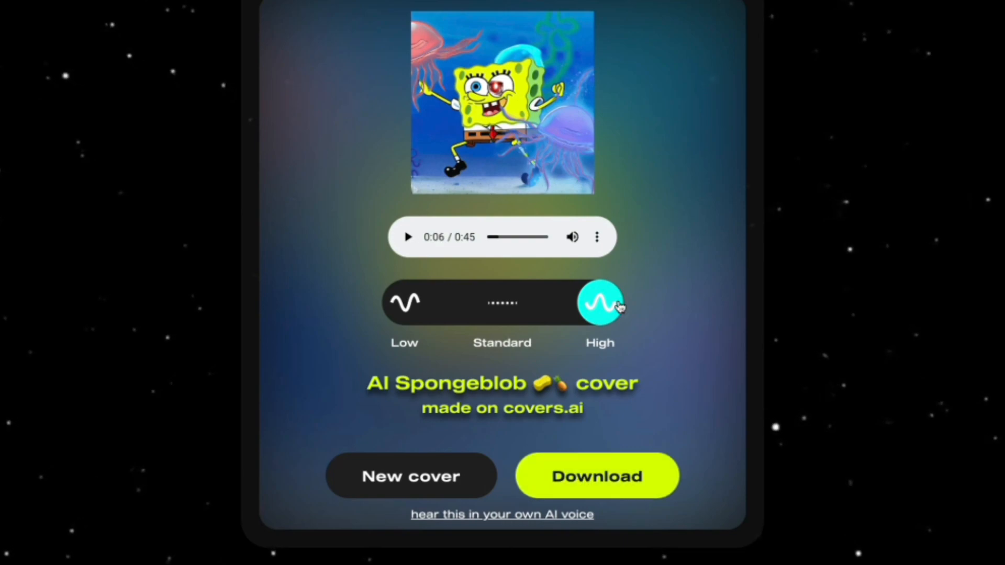
# From the download options, try Get Video then load the Full Song four-minute version.
pyautogui.click(596, 475)
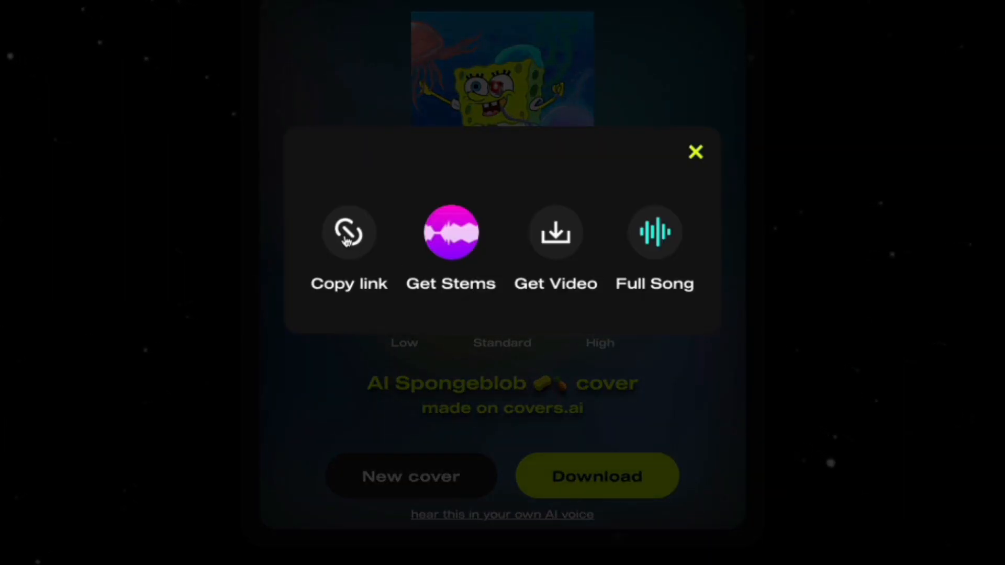
pyautogui.moveTo(555, 238)
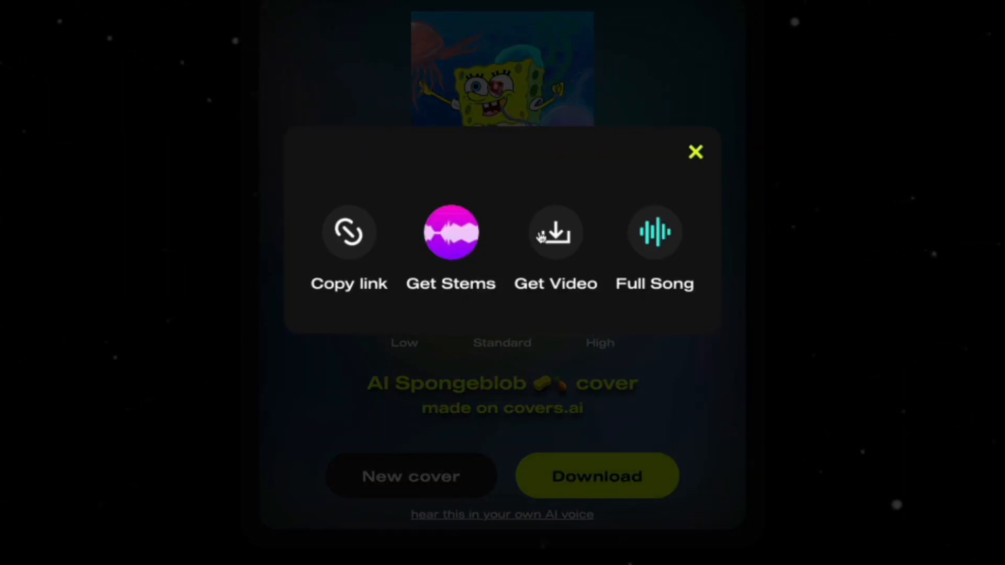
pyautogui.click(555, 233)
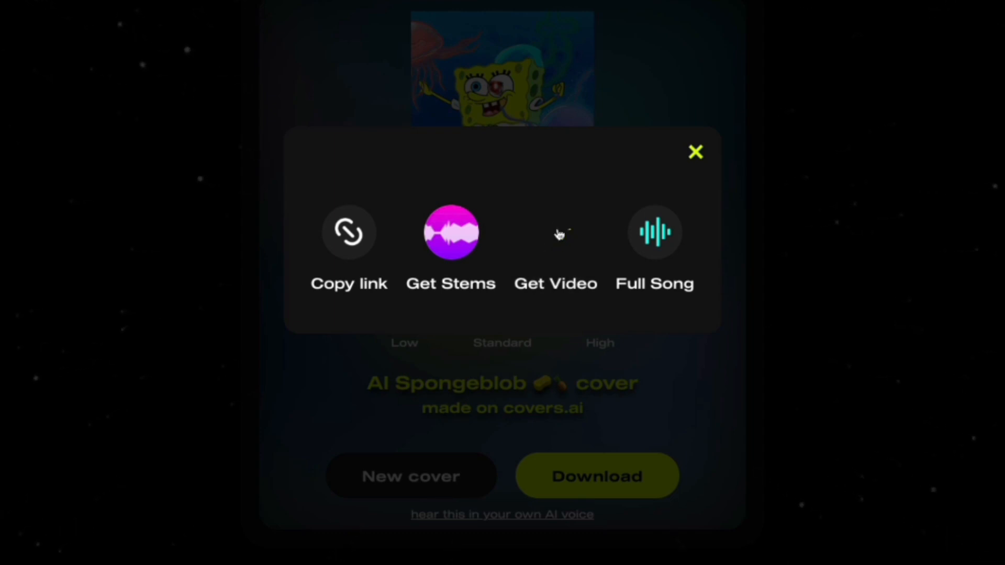
pyautogui.click(555, 233)
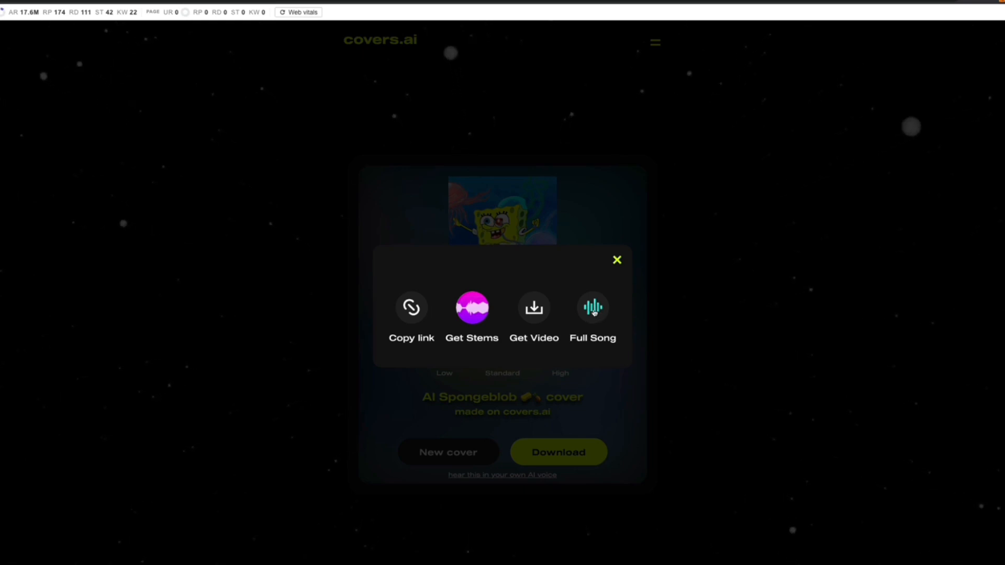
pyautogui.click(615, 260)
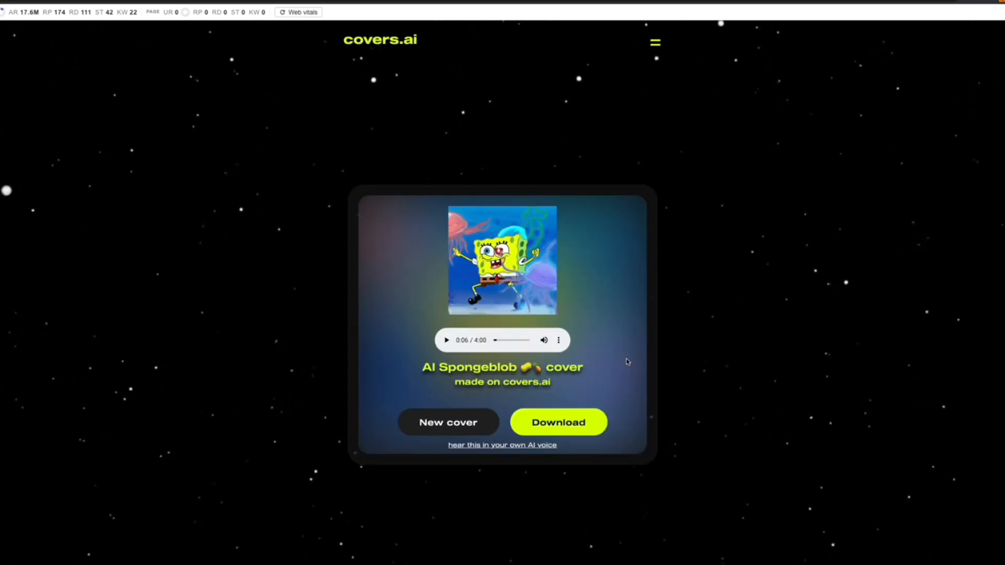
# Play the full 4:00 cover and skip ahead to about 1:16.
pyautogui.click(446, 341)
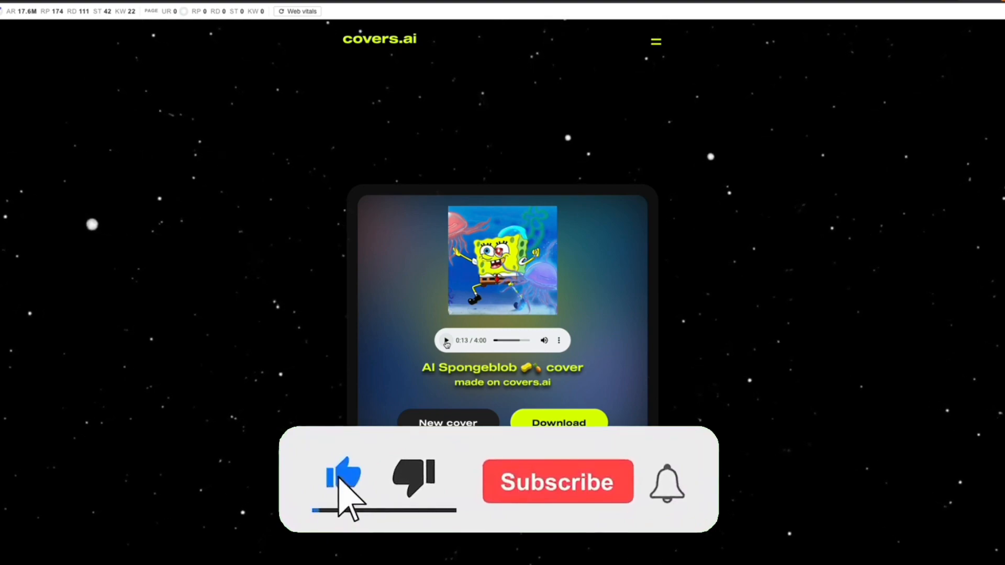
pyautogui.click(556, 482)
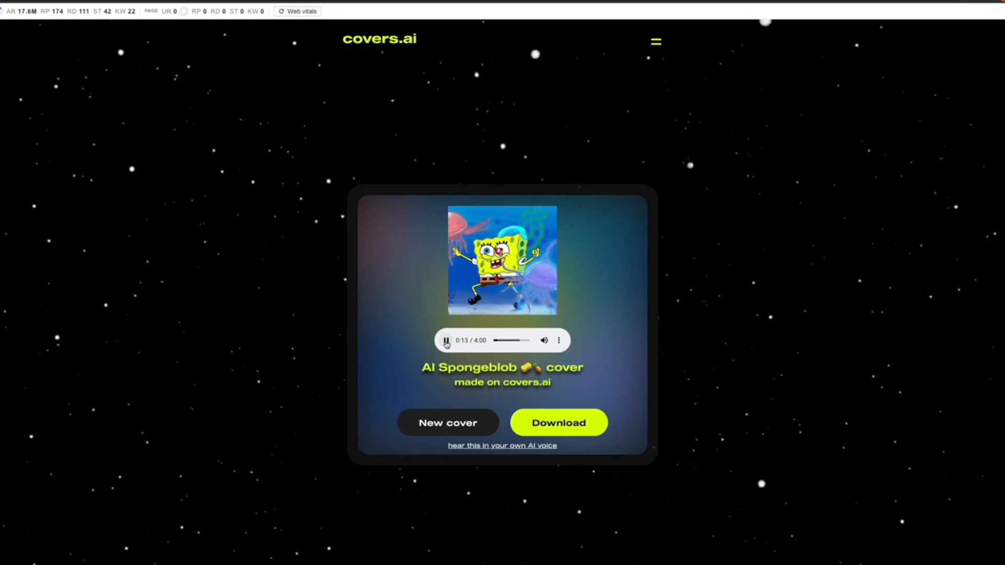
pyautogui.click(507, 340)
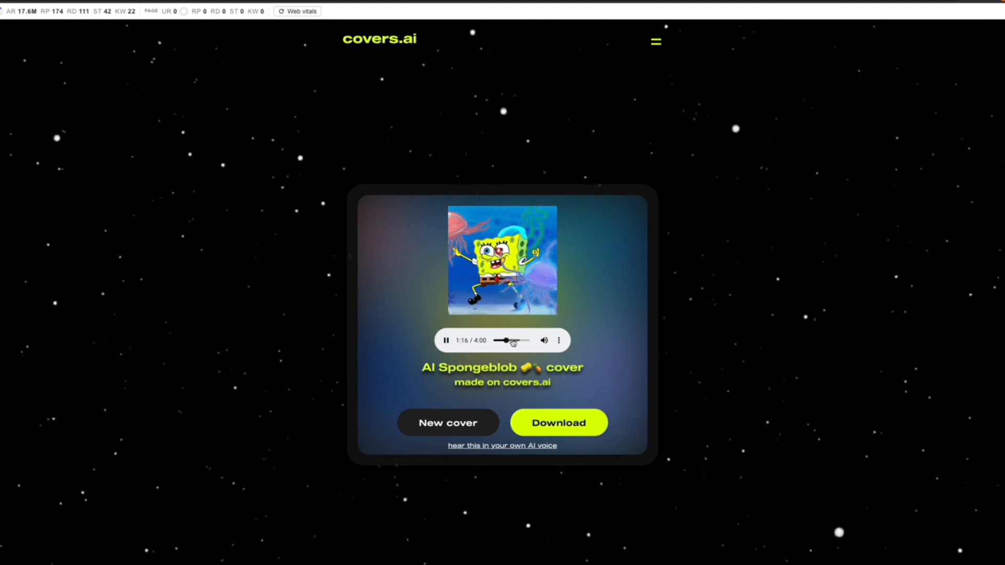